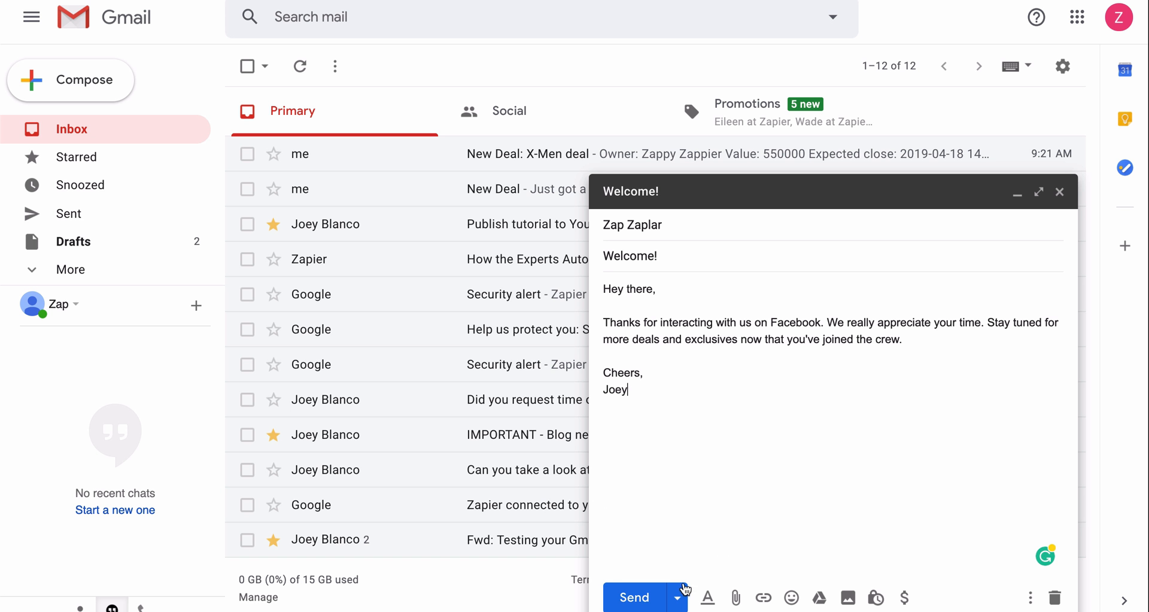
- Leave the drafted welcome email and go to Zapier's Facebook Lead Ads + Gmail integrations page
click(634, 597)
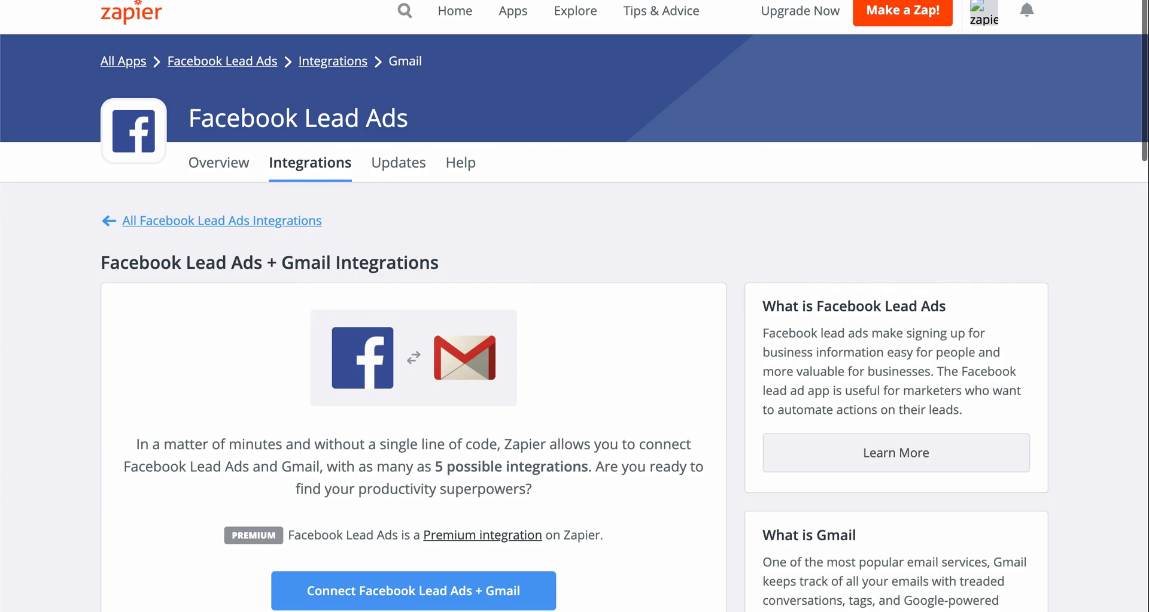
- Choose the 'Send emails from Gmail for new Facebook Lead Ads leads' template under Popular Ways to Connect
scroll(down, 3)
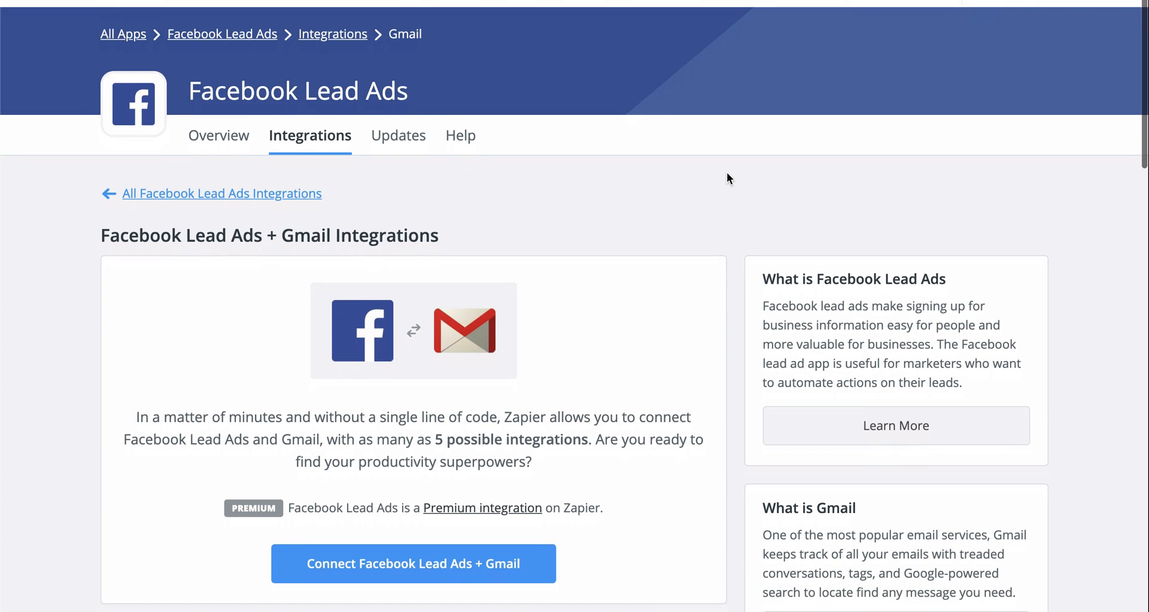
scroll(down, 3)
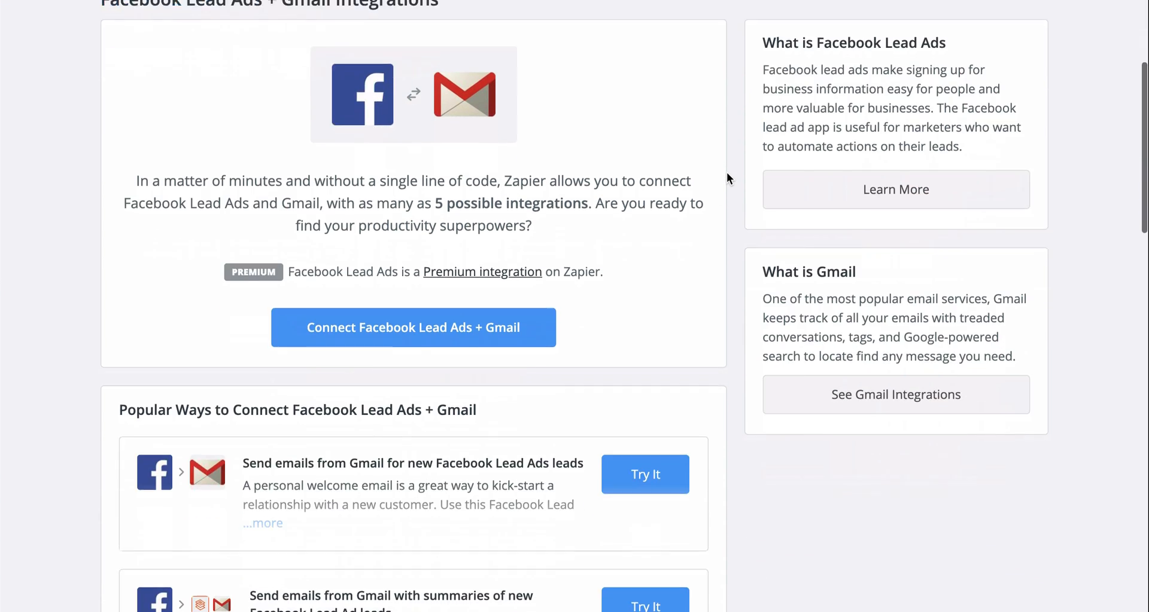
scroll(down, 3)
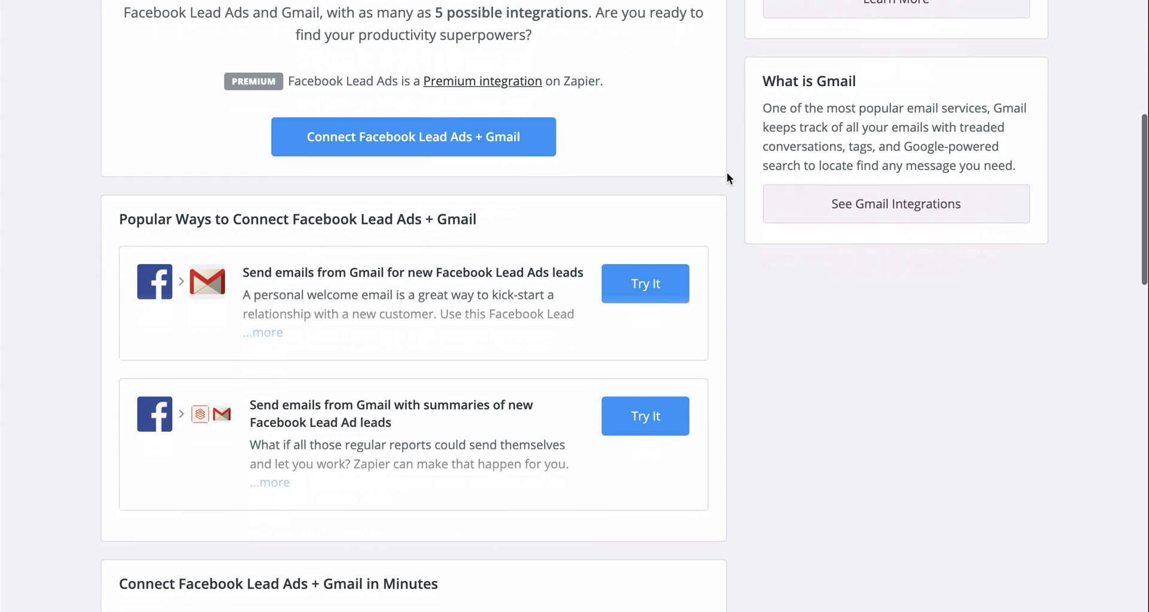
scroll(down, 3)
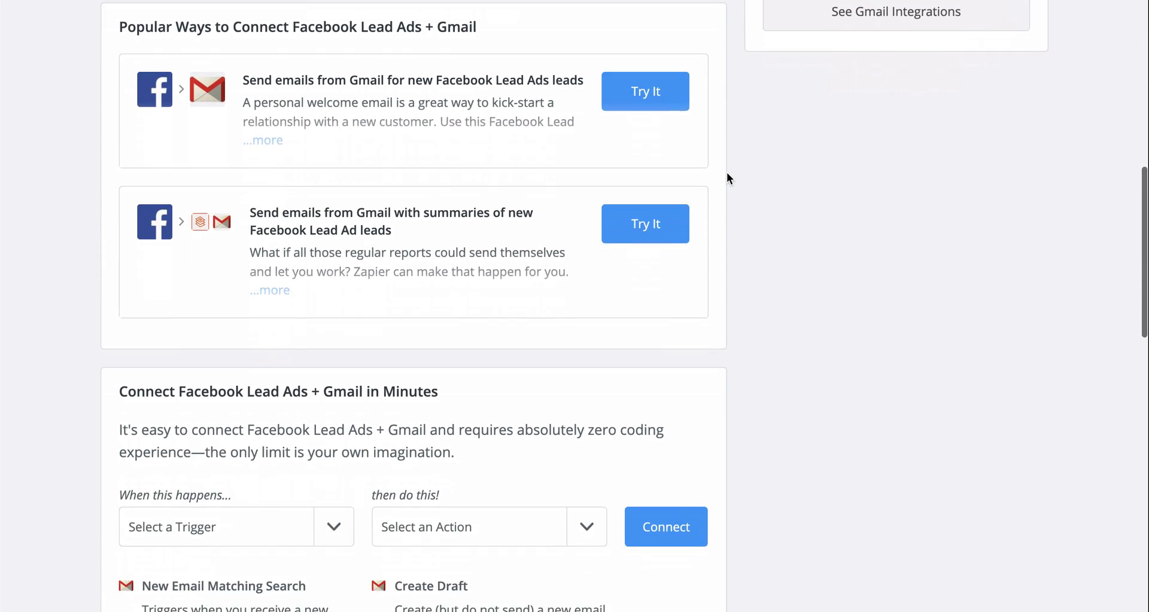
scroll(down, 3)
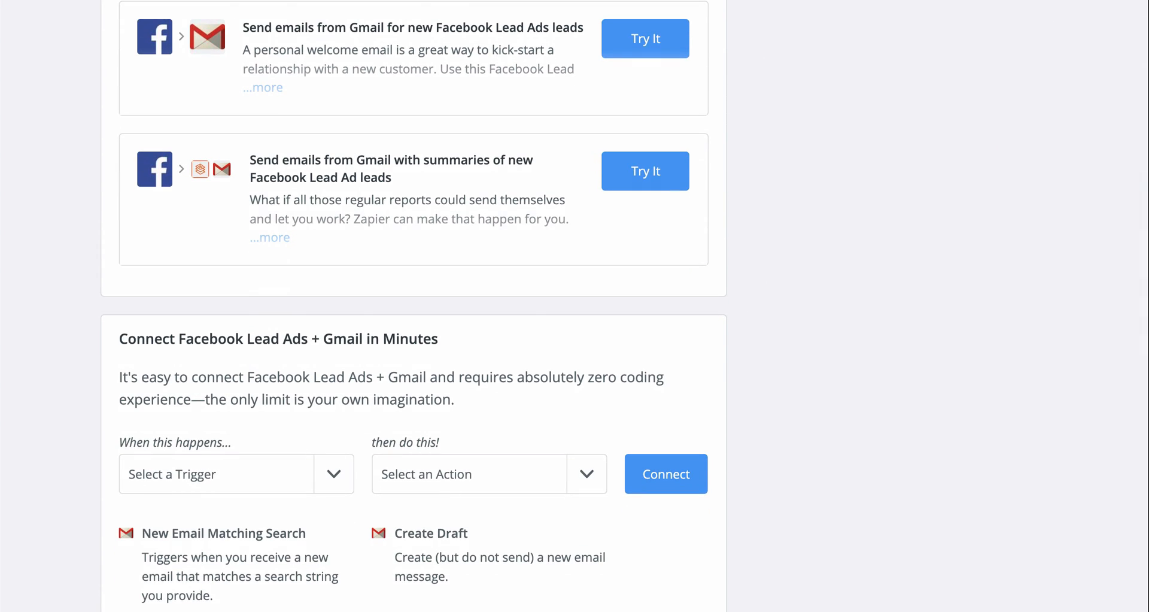
click(644, 39)
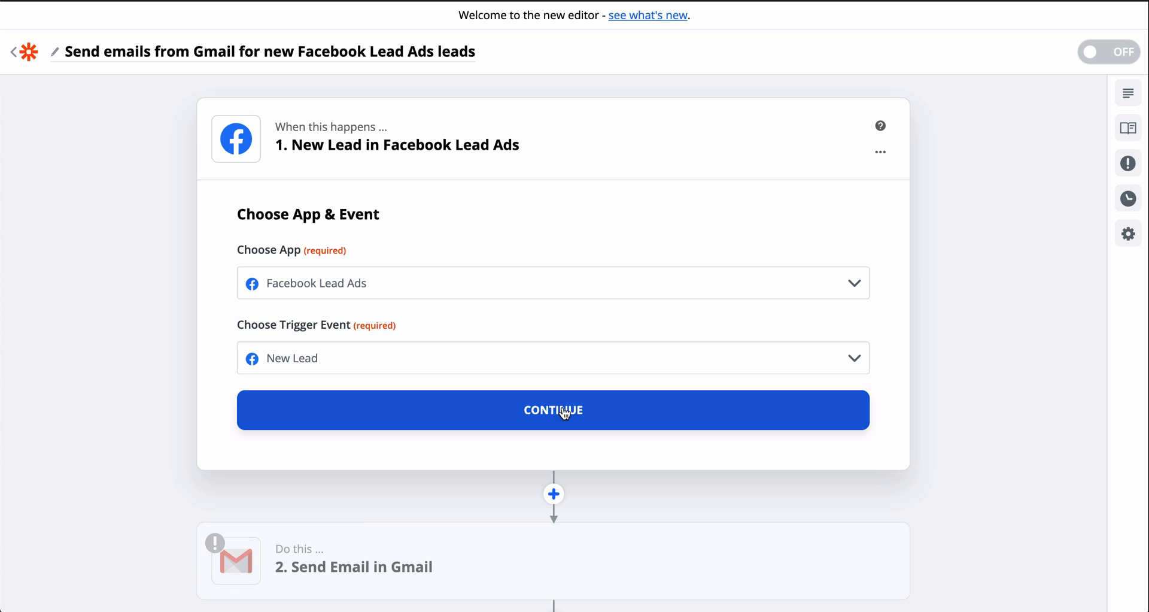
- Confirm the New Lead trigger event and sign in to a Facebook Lead Ads account for it
click(553, 410)
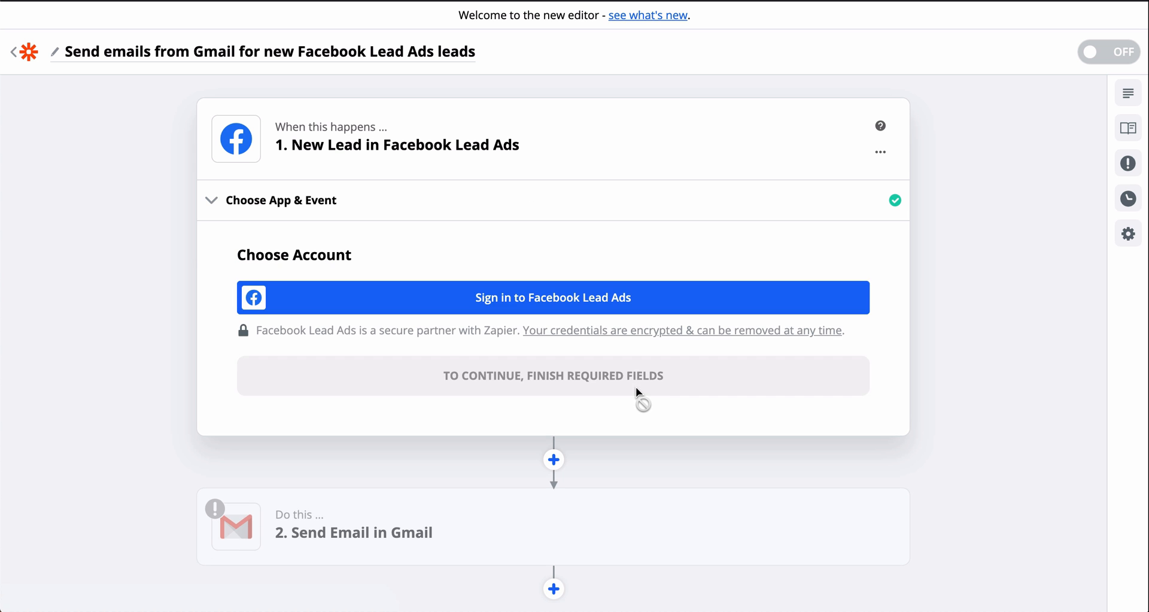
click(553, 297)
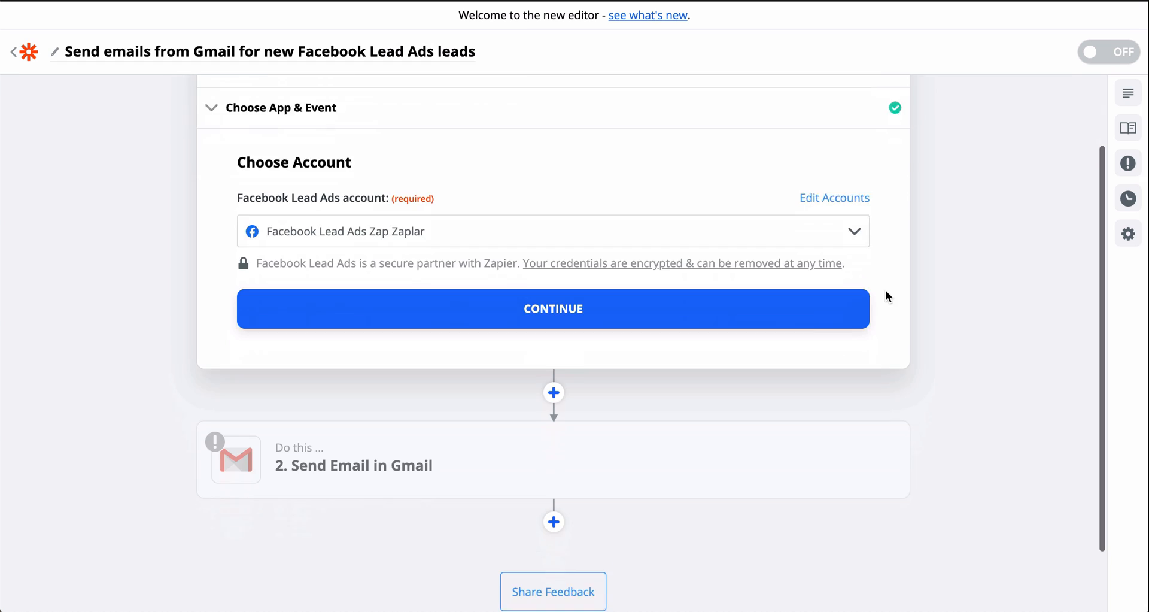
click(553, 308)
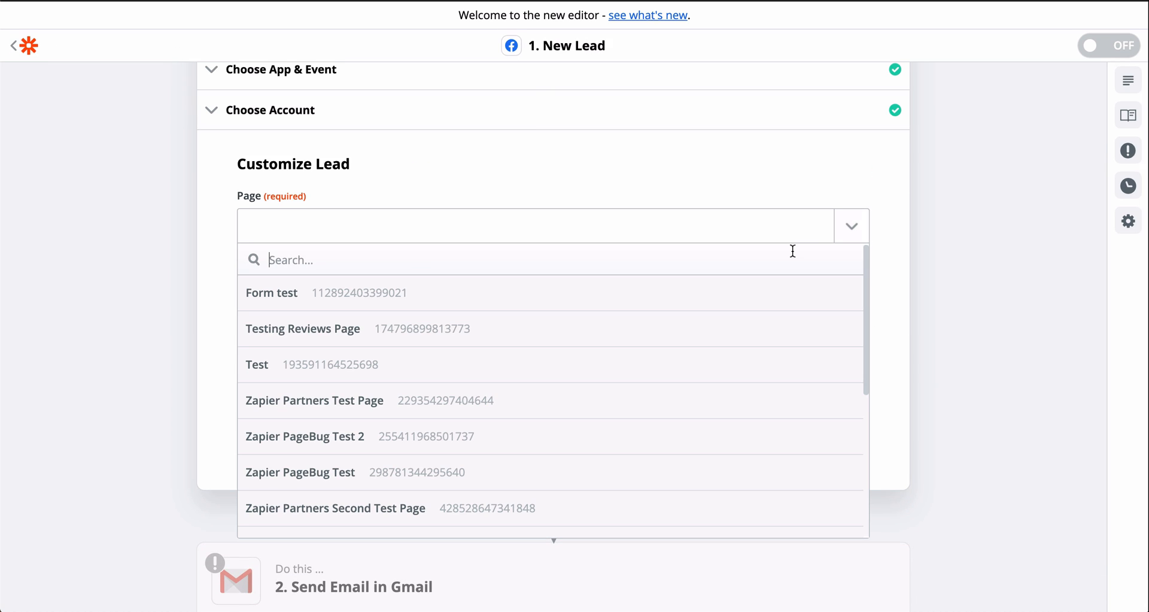
- Select the Zapier Partners Test Page as the trigger page and run the trigger test
click(314, 400)
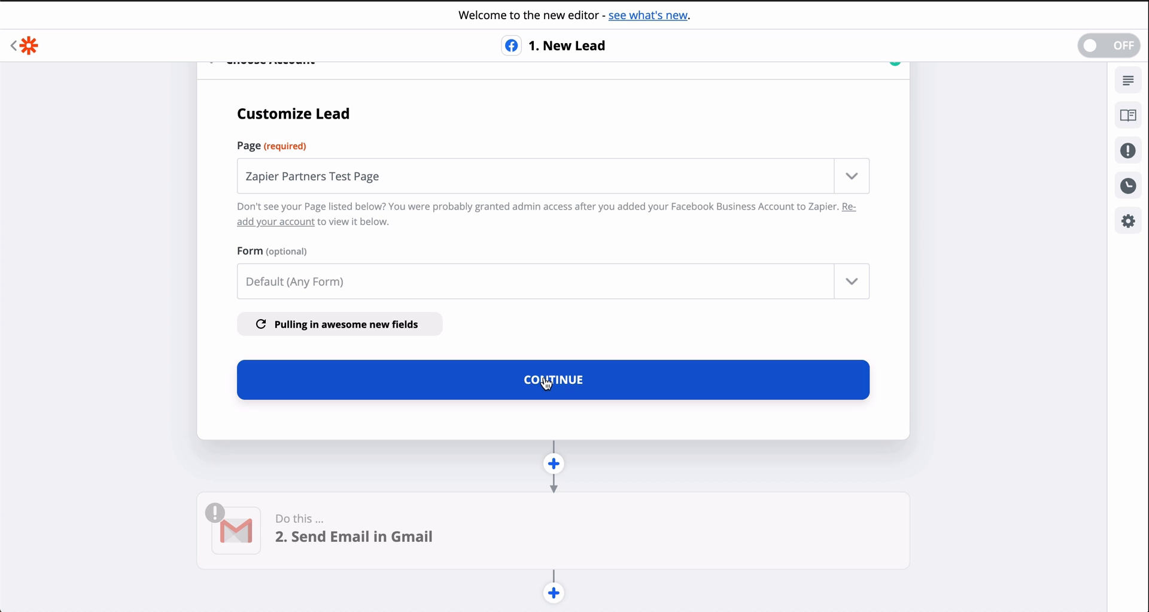
click(553, 380)
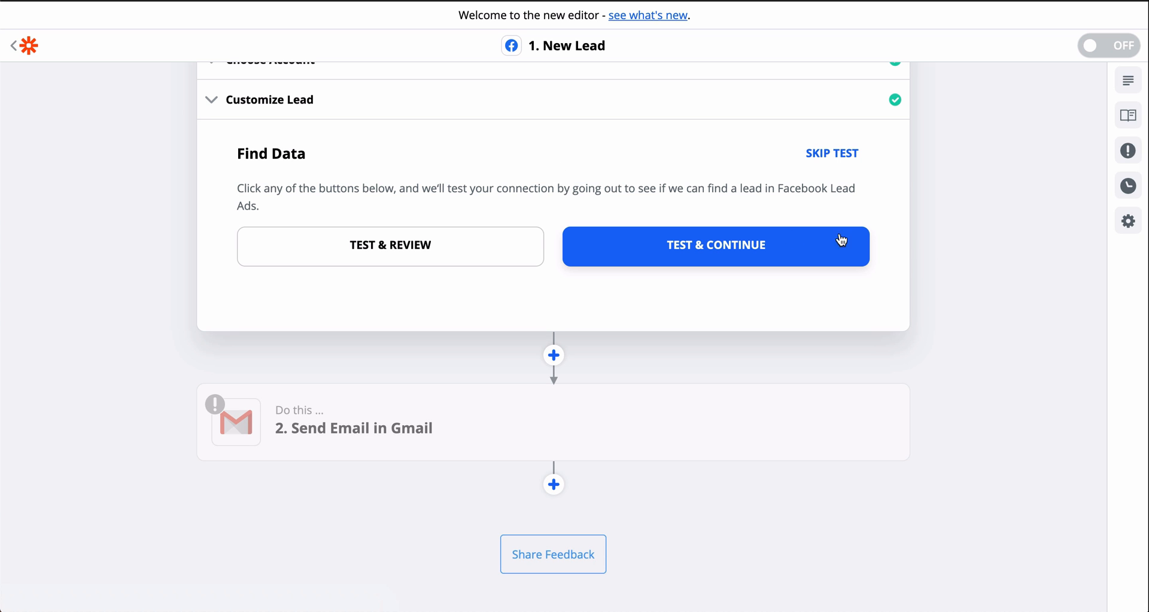
click(716, 246)
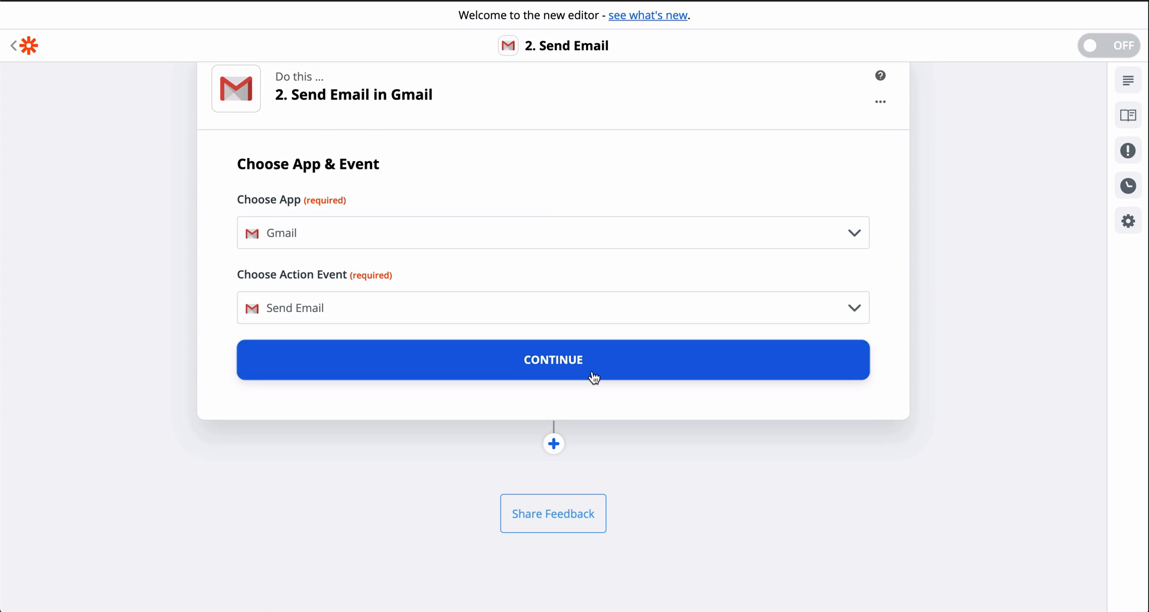
- Confirm Send Email as the Gmail action and connect the Google account to send from
click(554, 359)
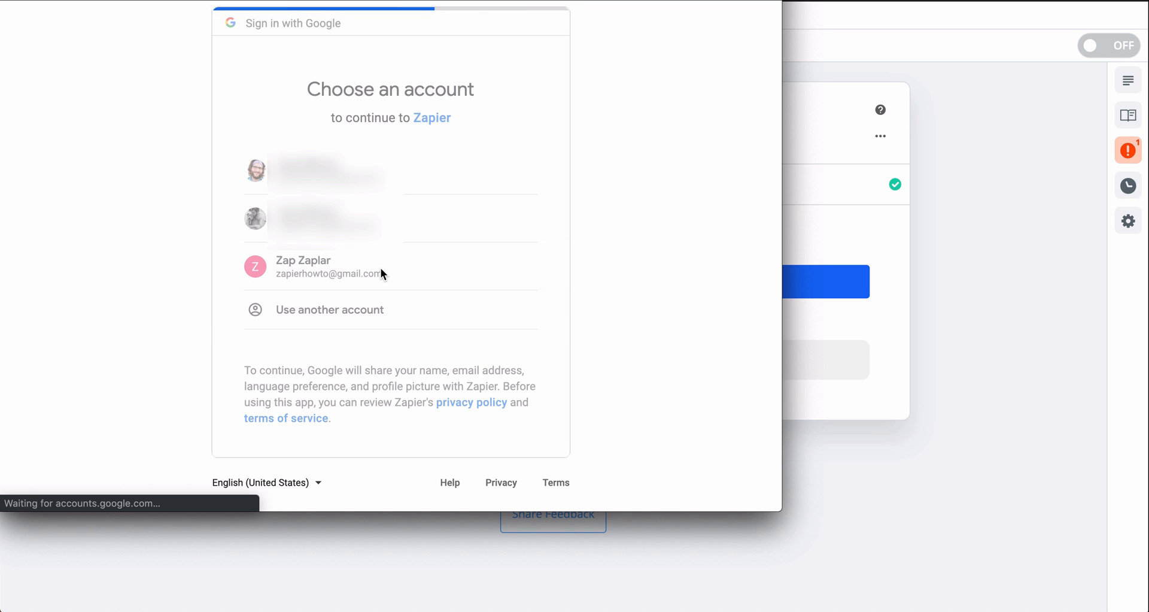
click(315, 267)
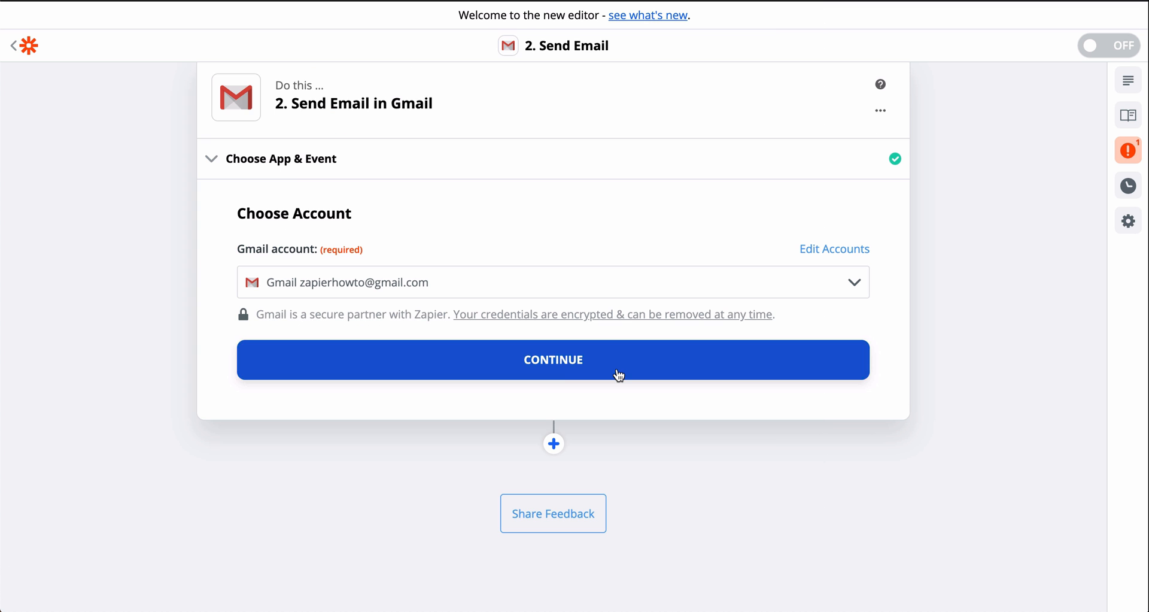
click(553, 359)
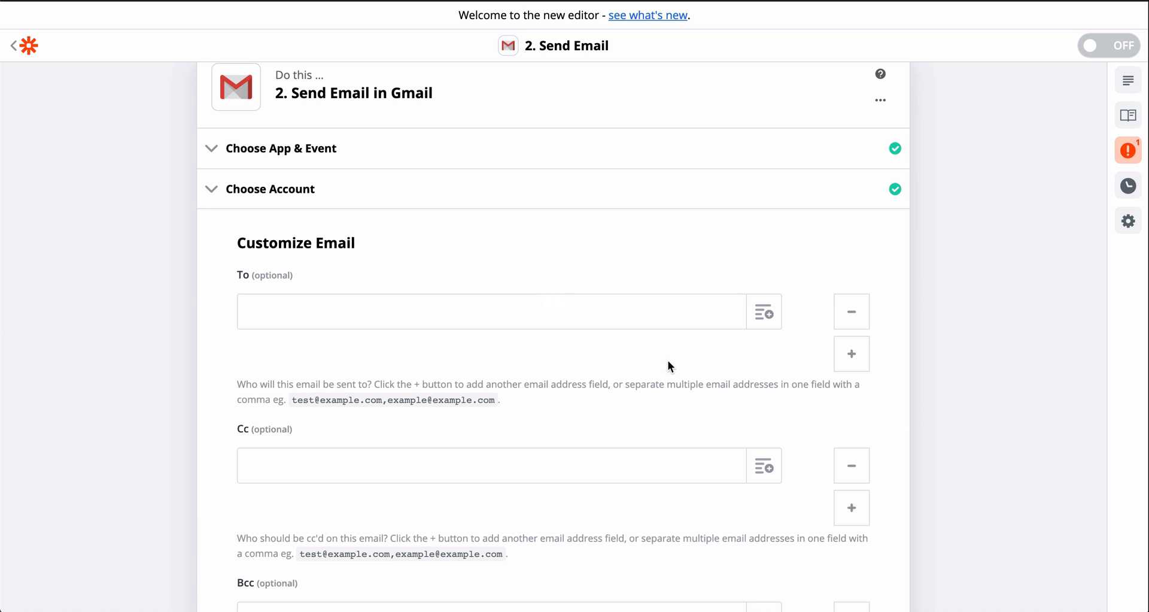
- Set the From address in Customize Email and test the Send Email step
click(764, 311)
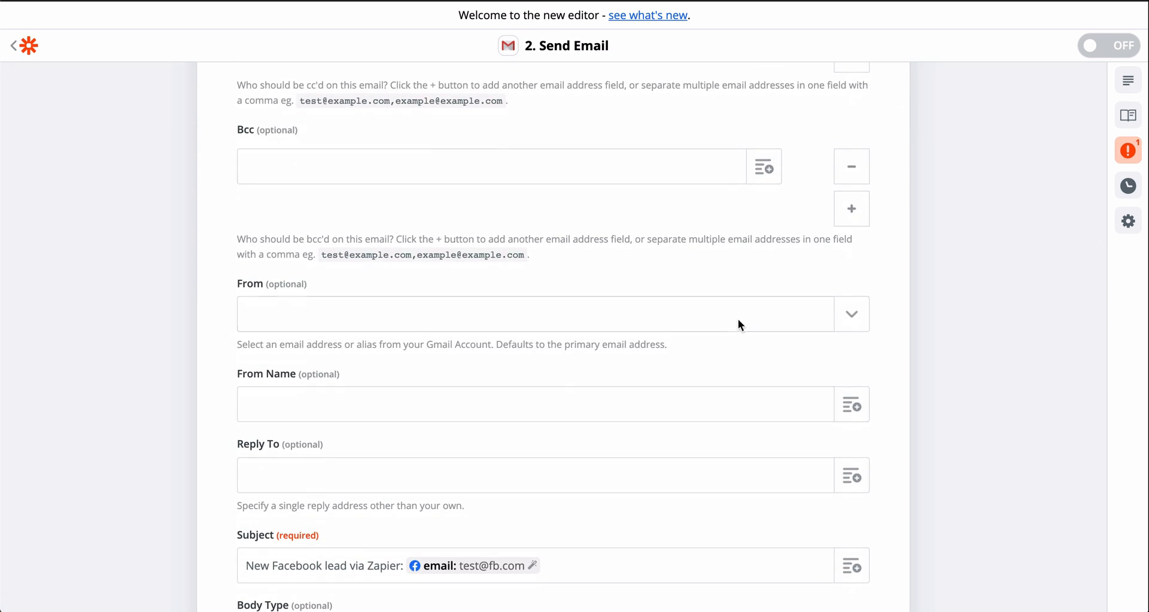
click(852, 313)
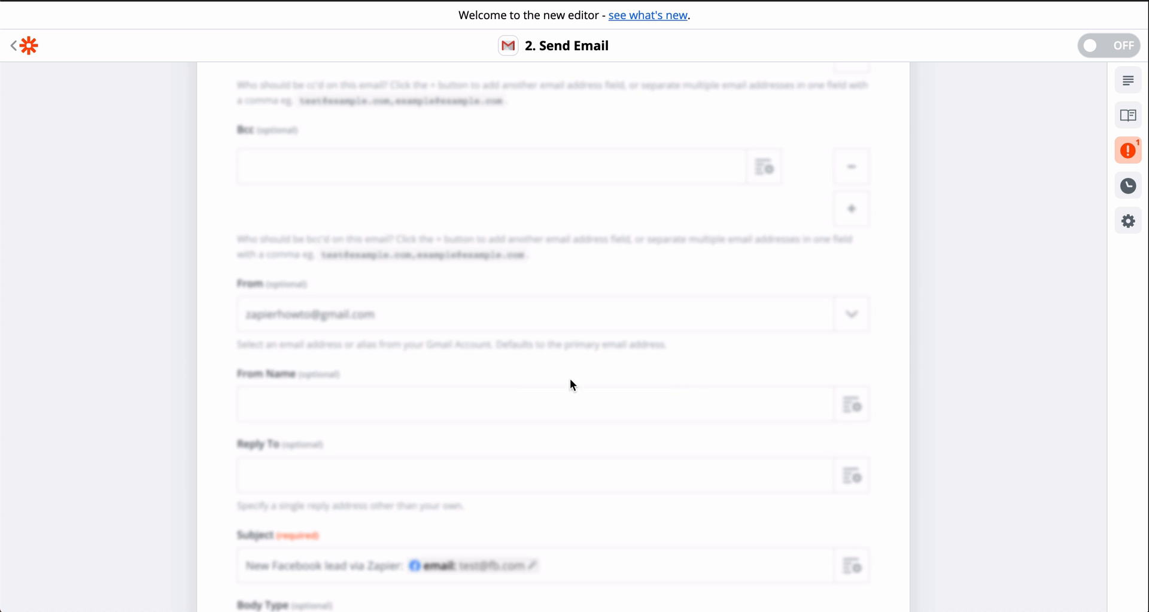
scroll(down, 3)
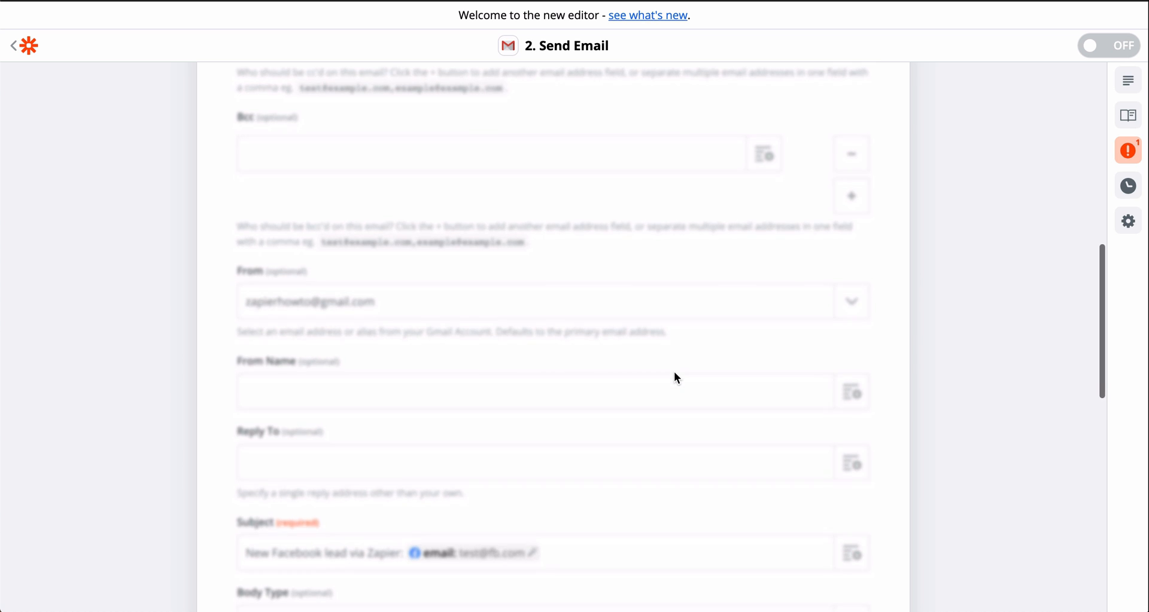
scroll(down, 3)
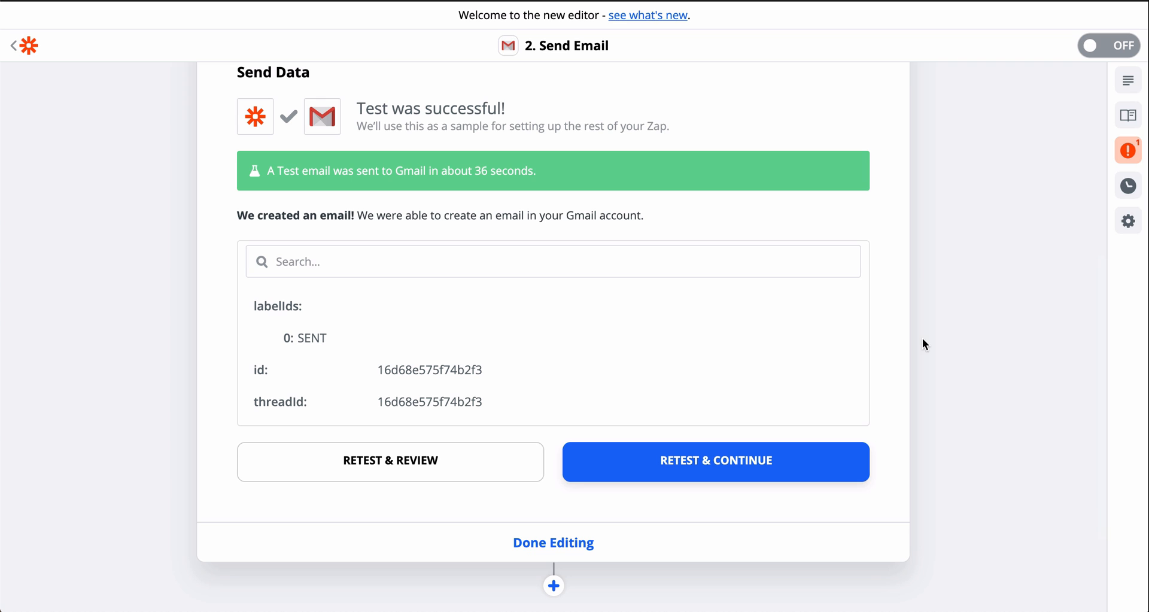
- Finish editing so the trigger and Gmail action both show as complete
click(553, 542)
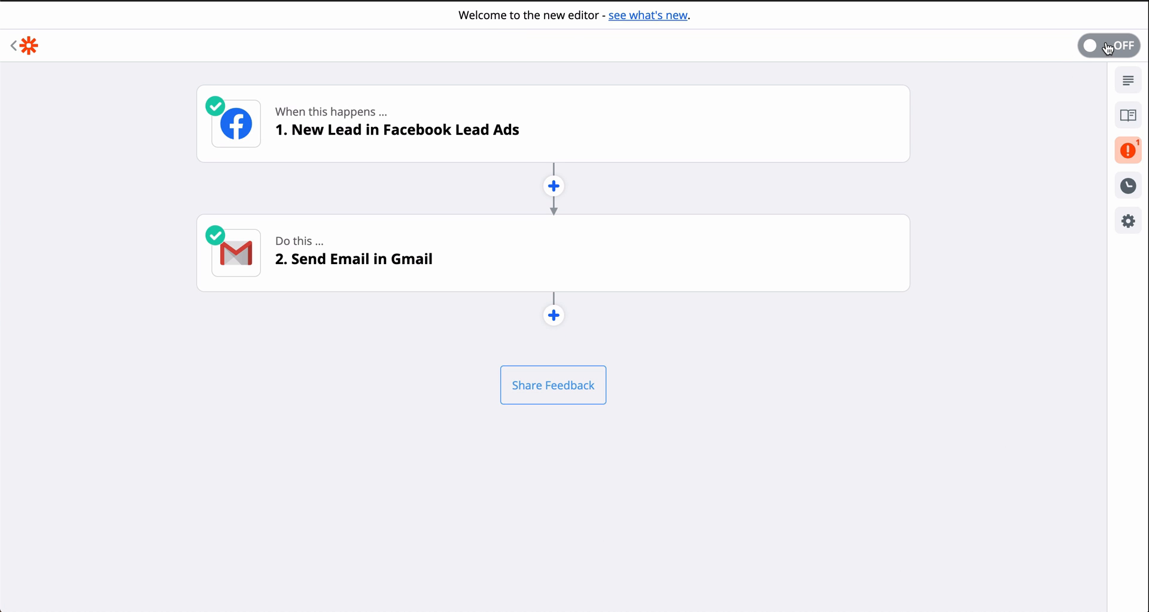
mouse_move(978, 201)
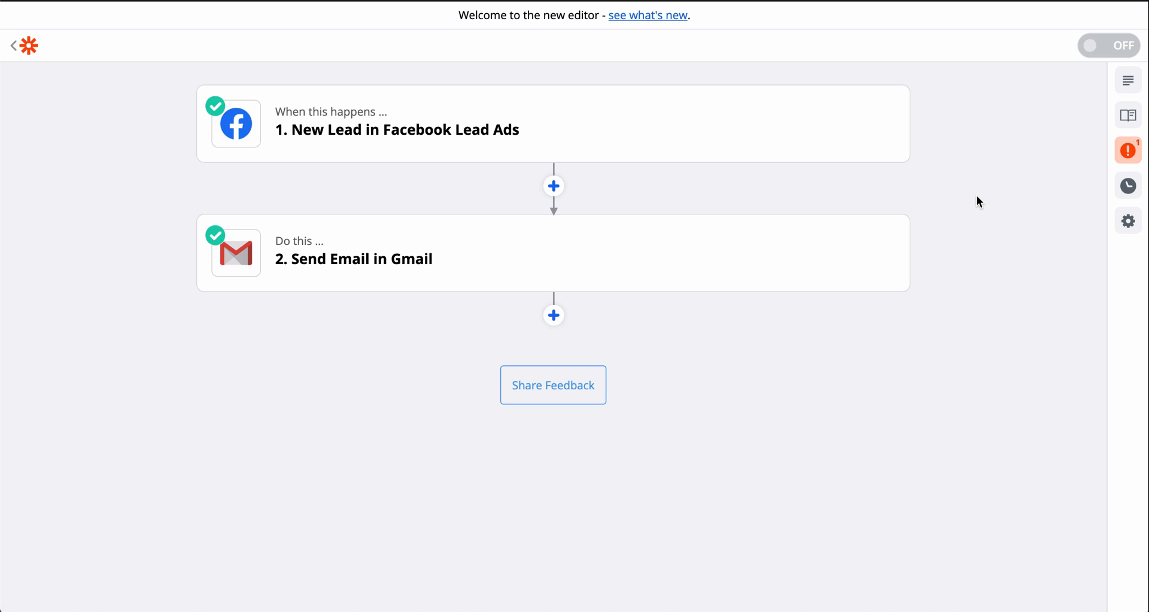